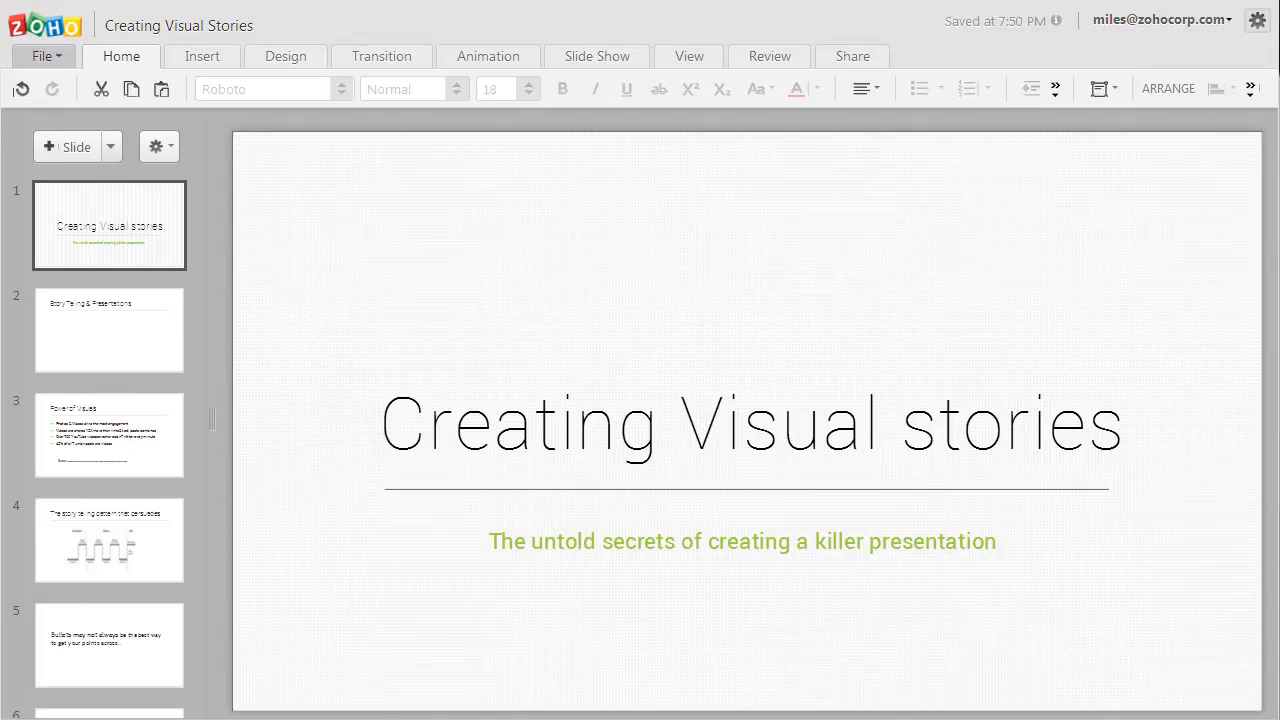
Select slide 2 'Story Telling & Presentations' and show the Insert options.
left_click(108, 330)
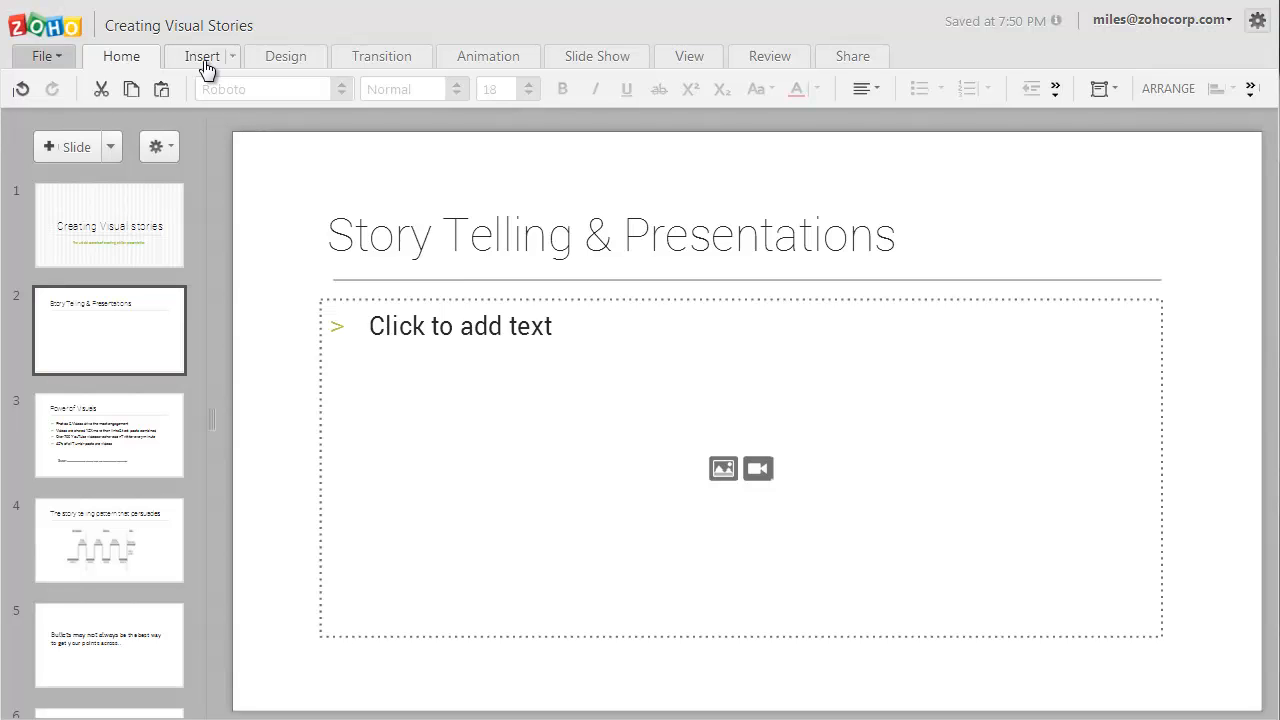
left_click(202, 56)
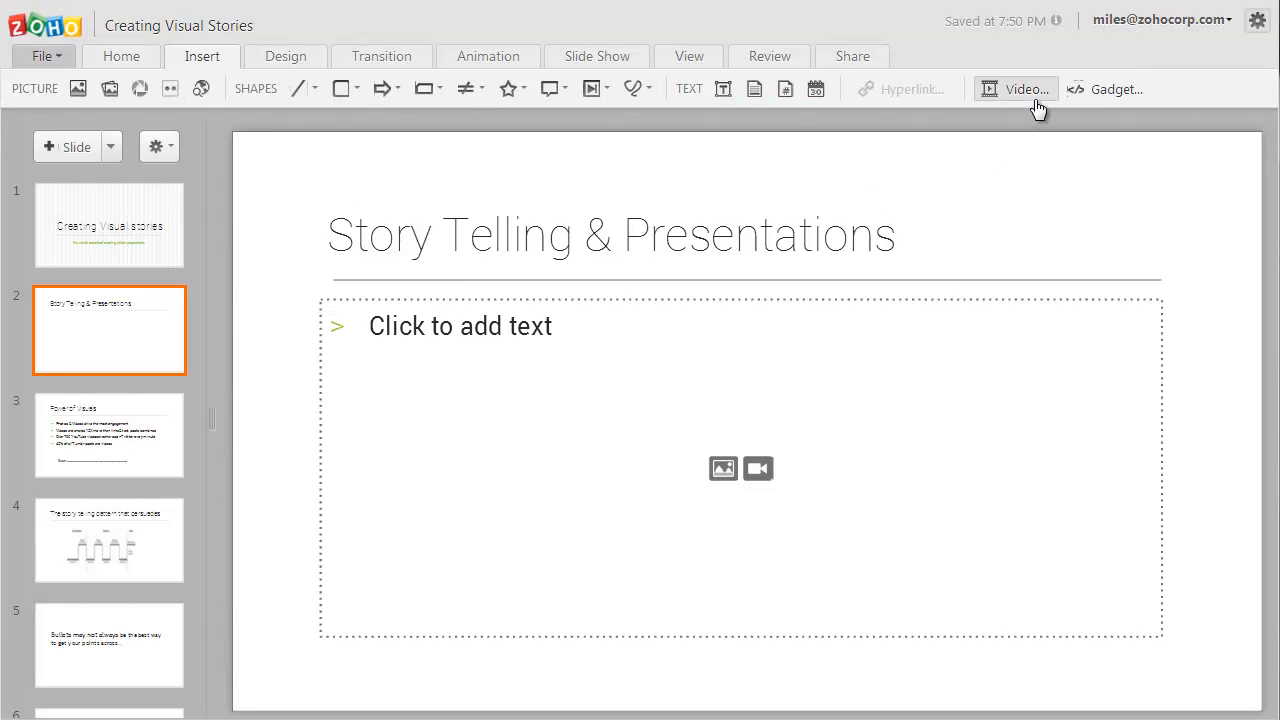
mouse_move(1028, 88)
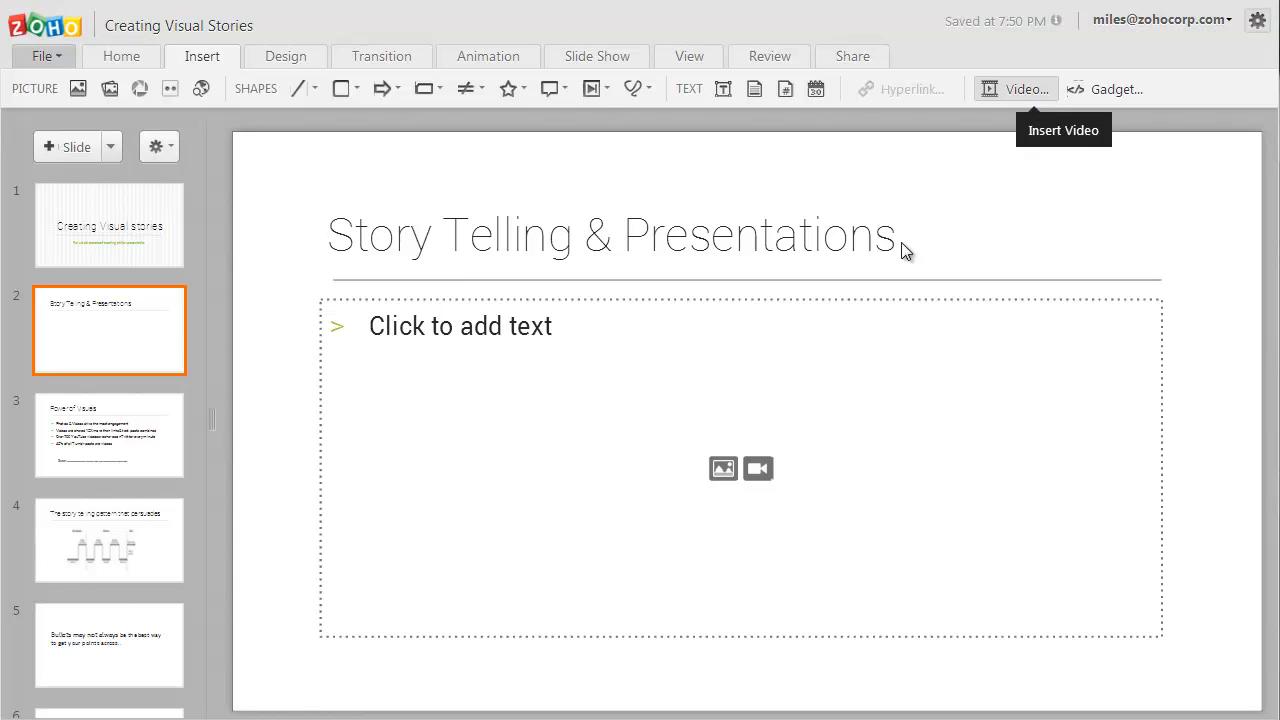
mouse_move(758, 468)
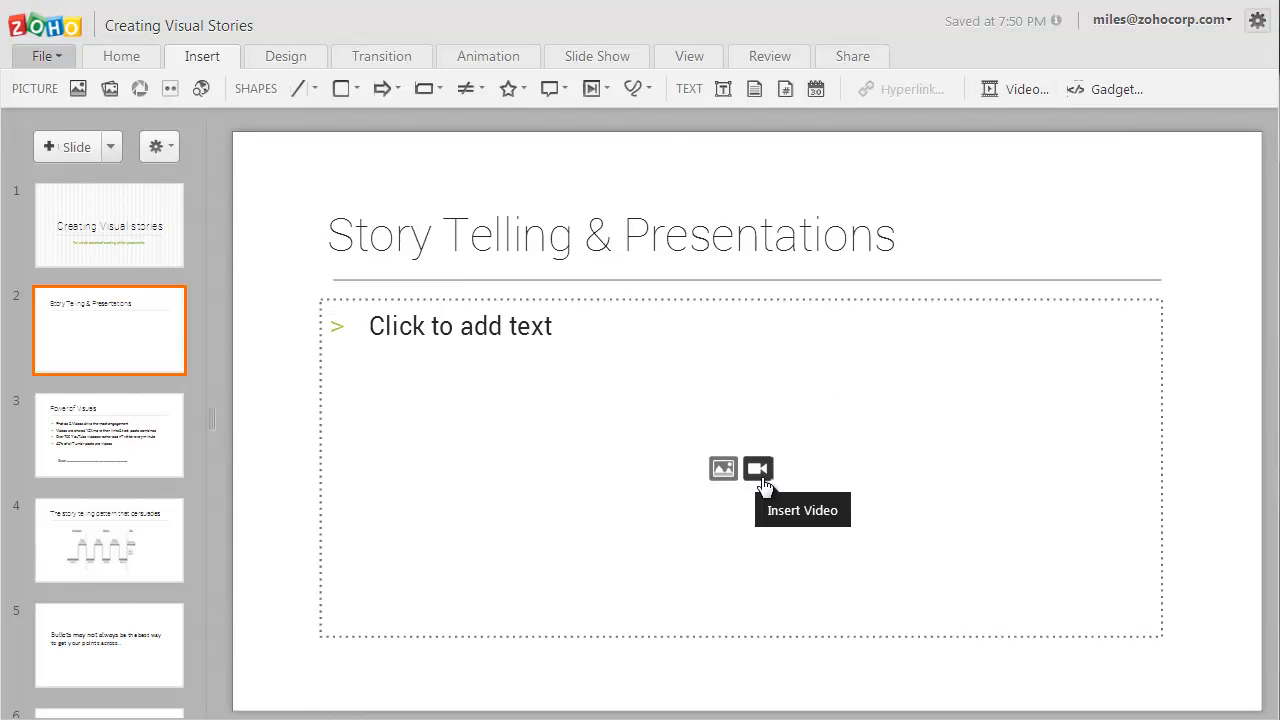
Start inserting a video into the placeholder and search for storytelling clips.
left_click(758, 468)
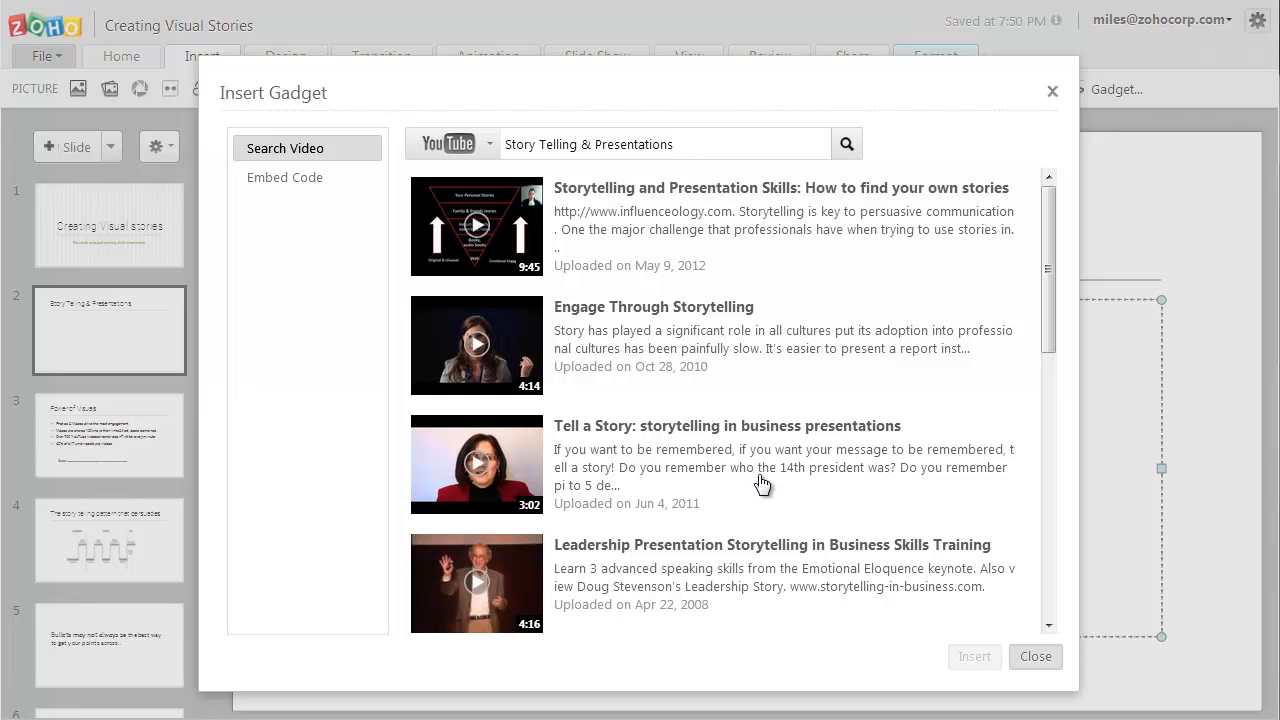
triple_click(588, 144)
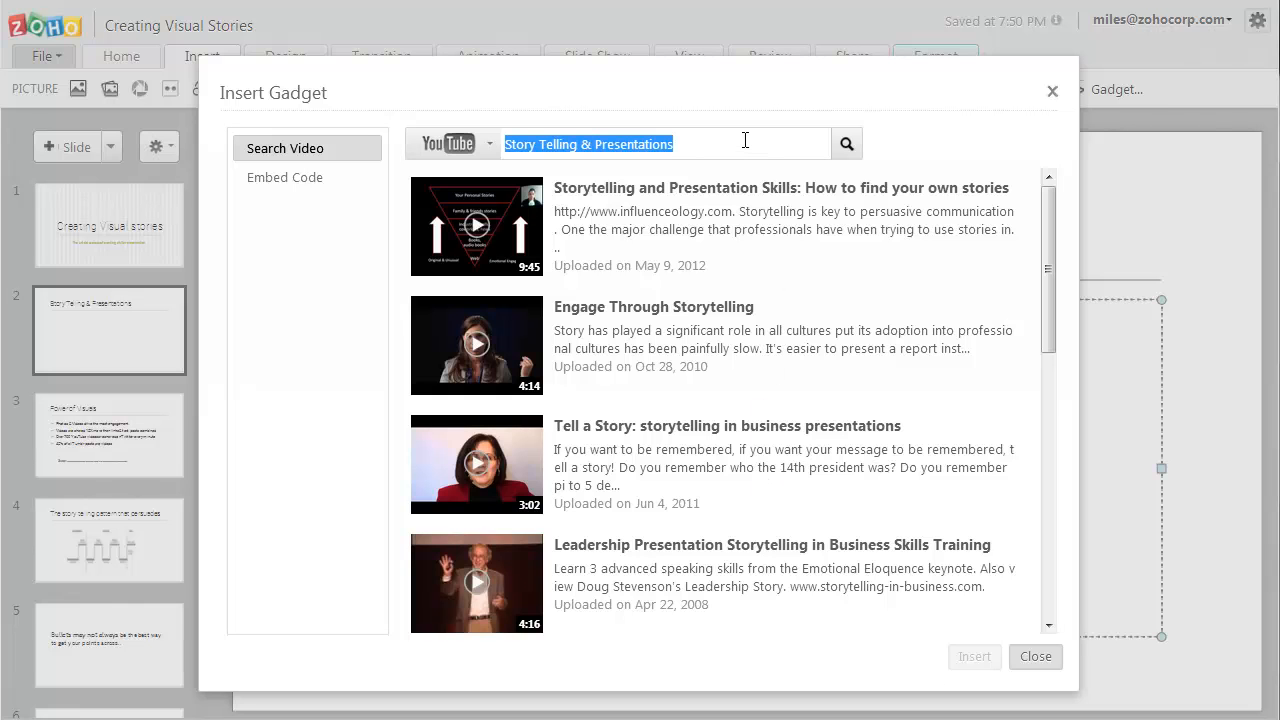
mouse_move(758, 164)
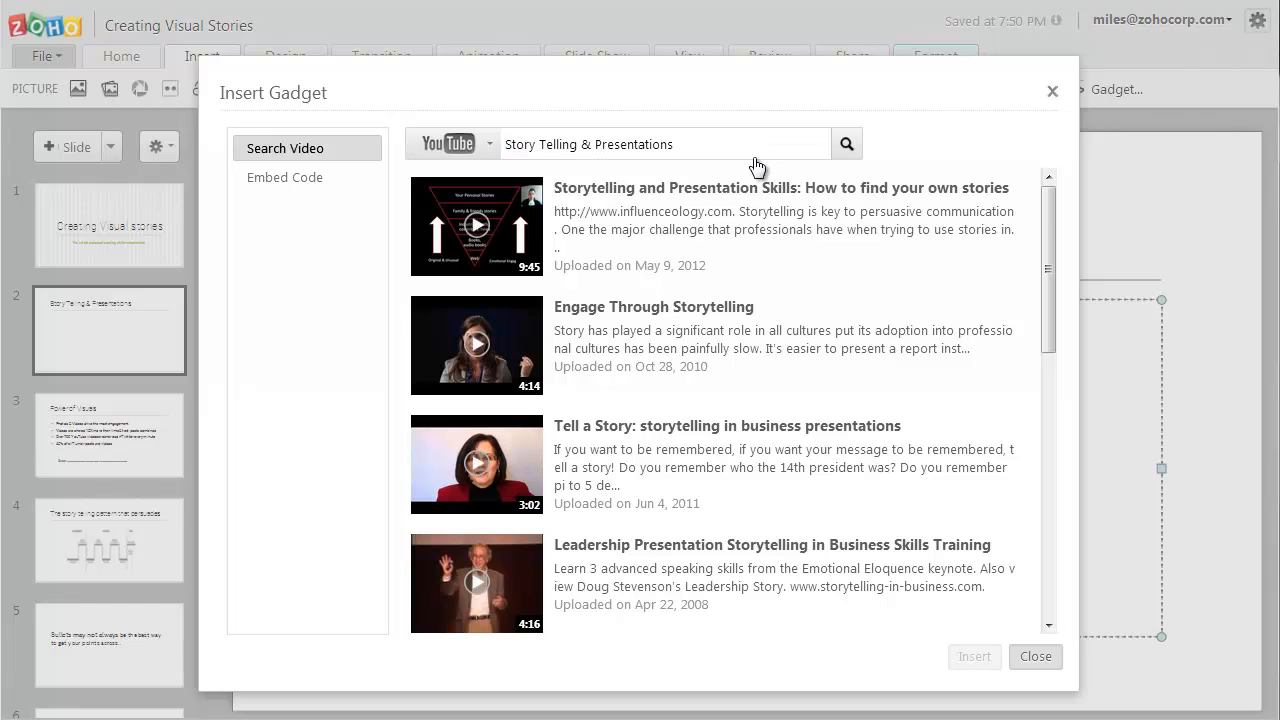
scroll("down", 3)
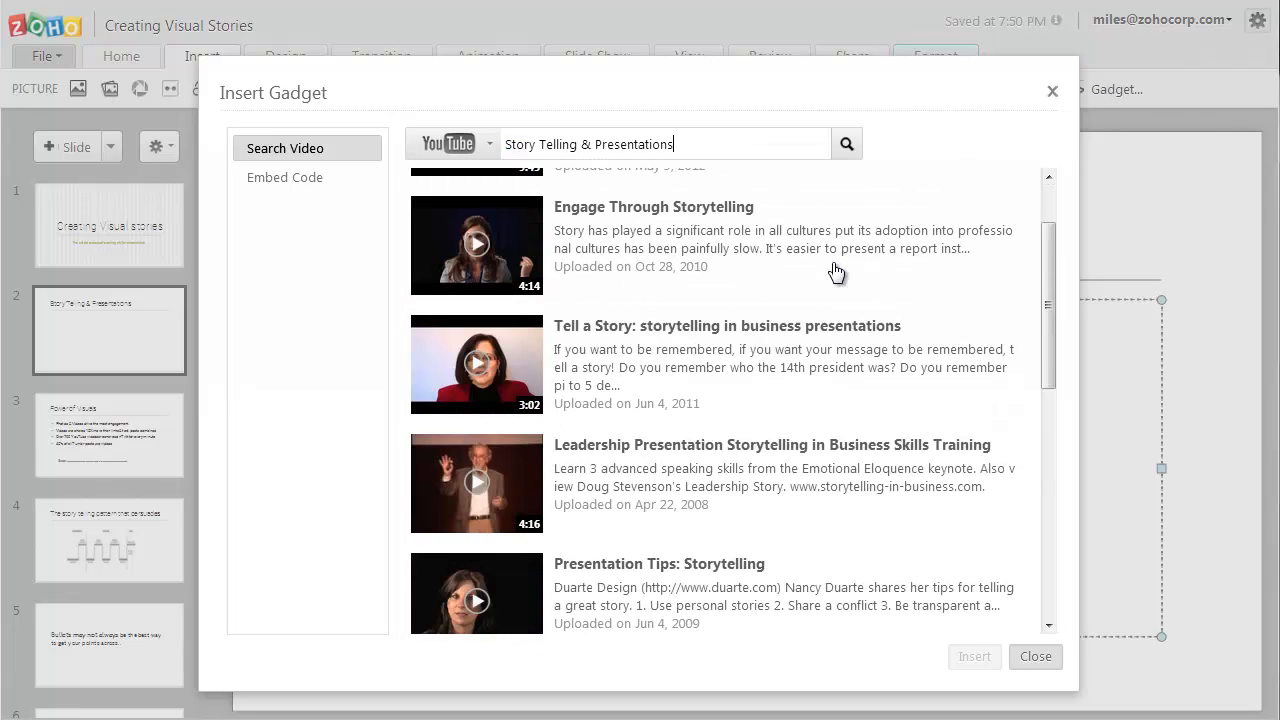
scroll("up", 3)
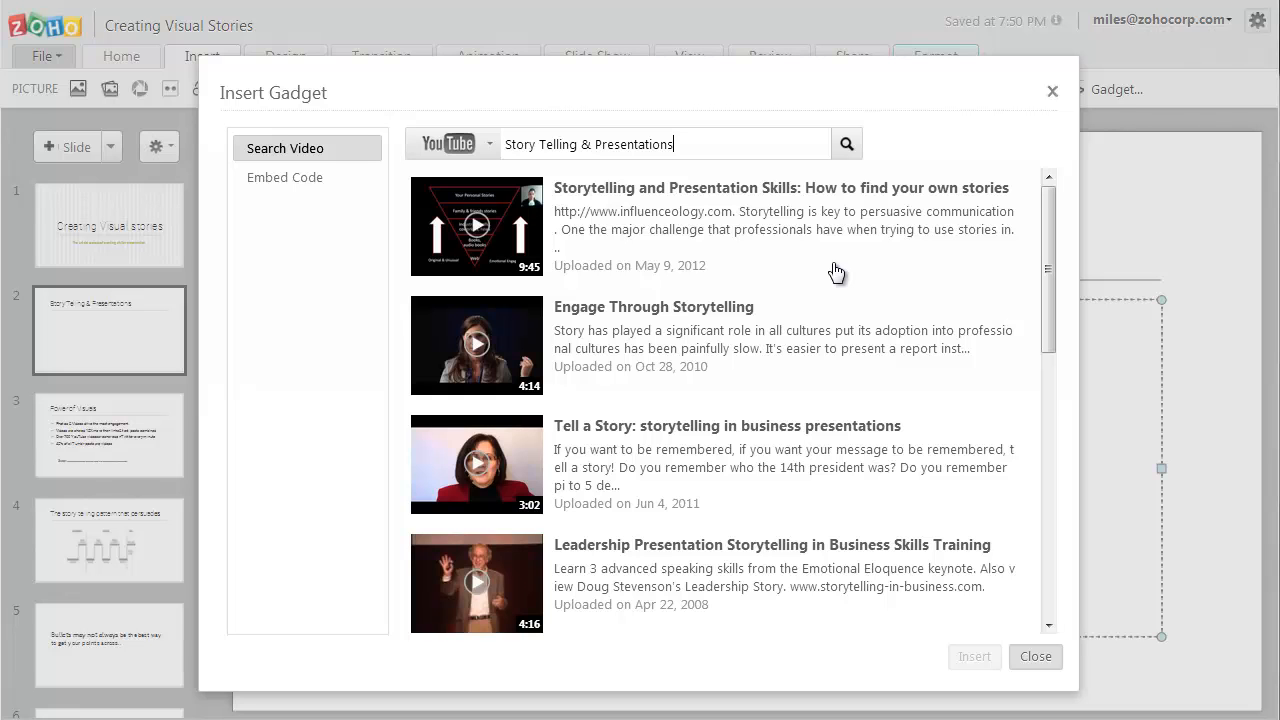
mouse_move(700, 252)
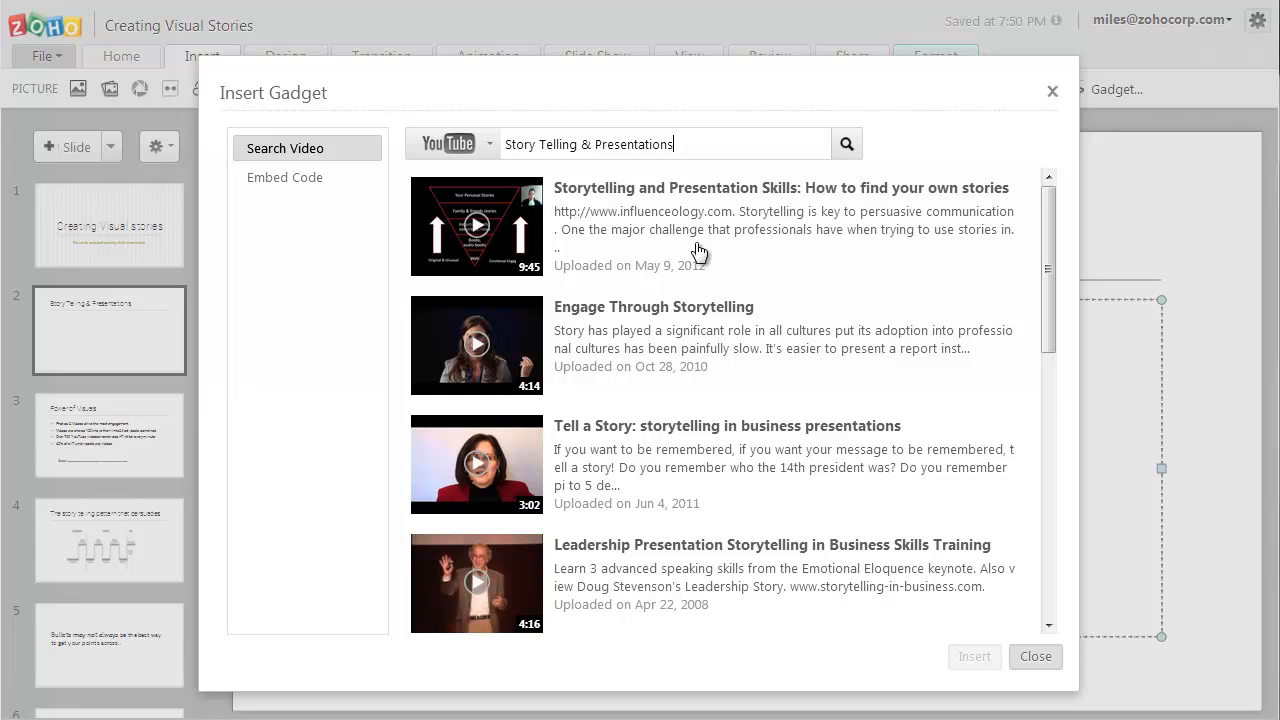
left_click(490, 144)
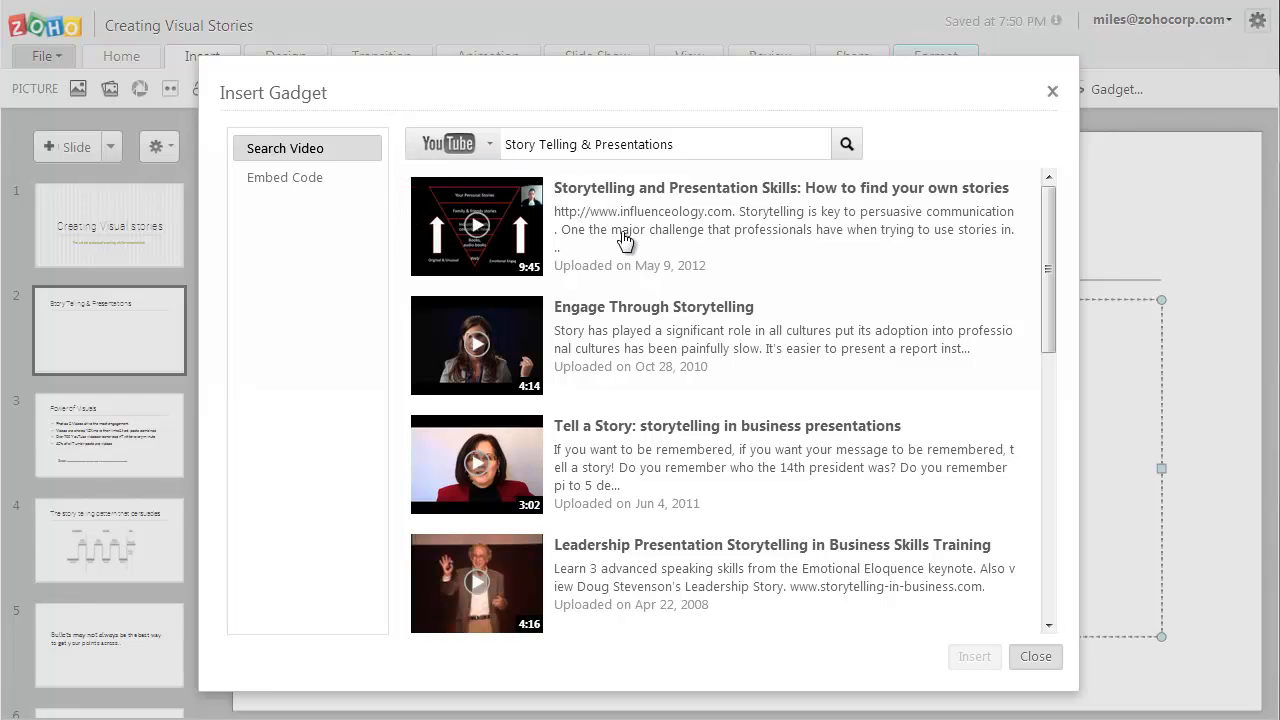
mouse_move(678, 274)
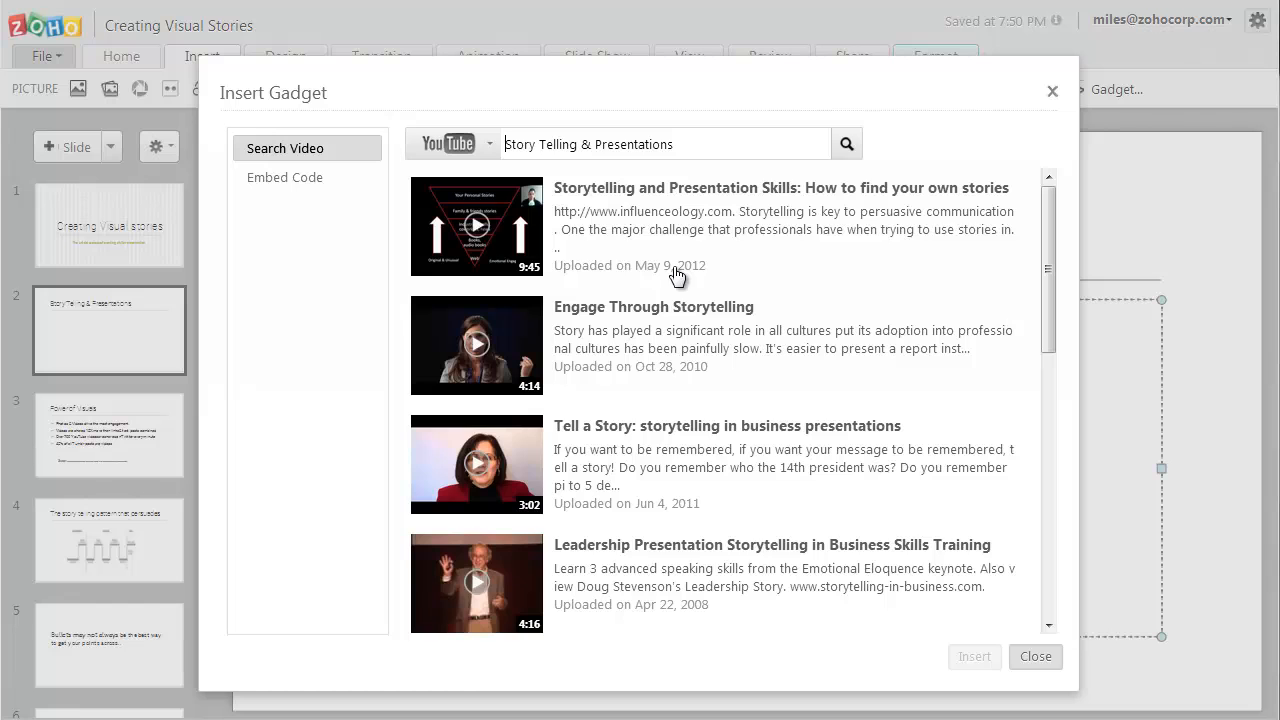
Switch the video dialog to Embed Code and reveal the YouTube video's embed code.
left_click(284, 176)
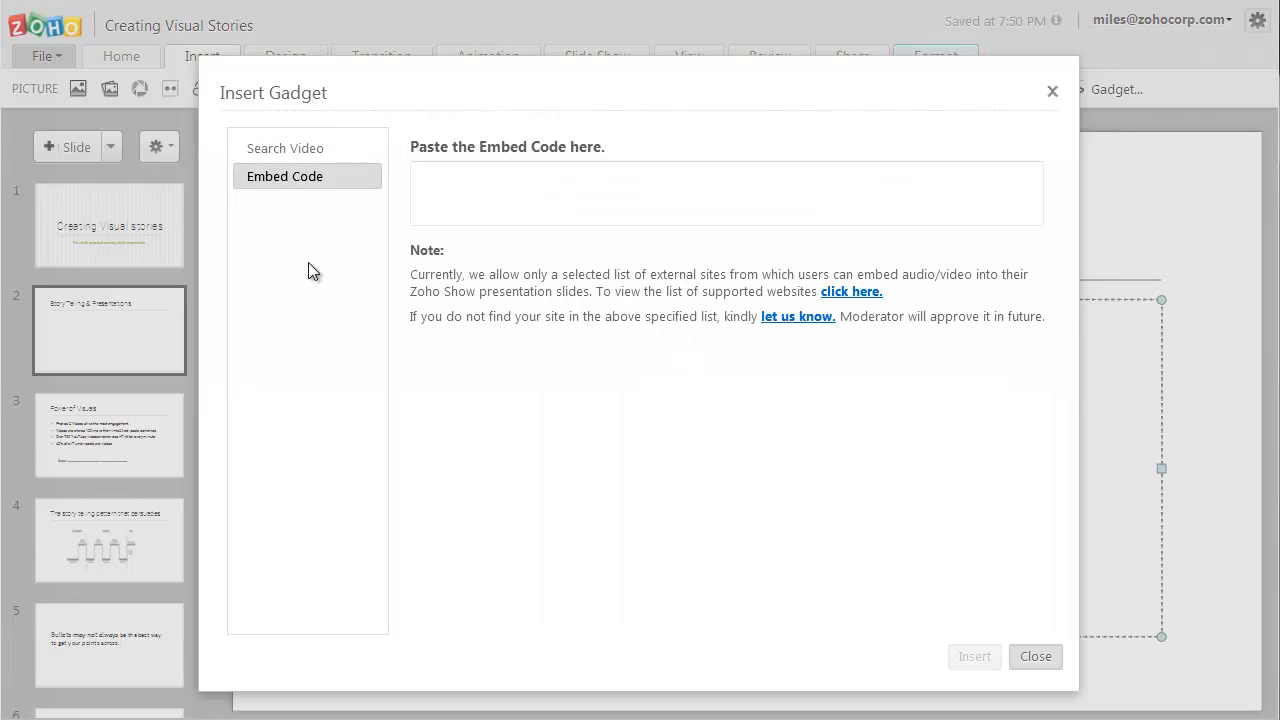
mouse_move(548, 340)
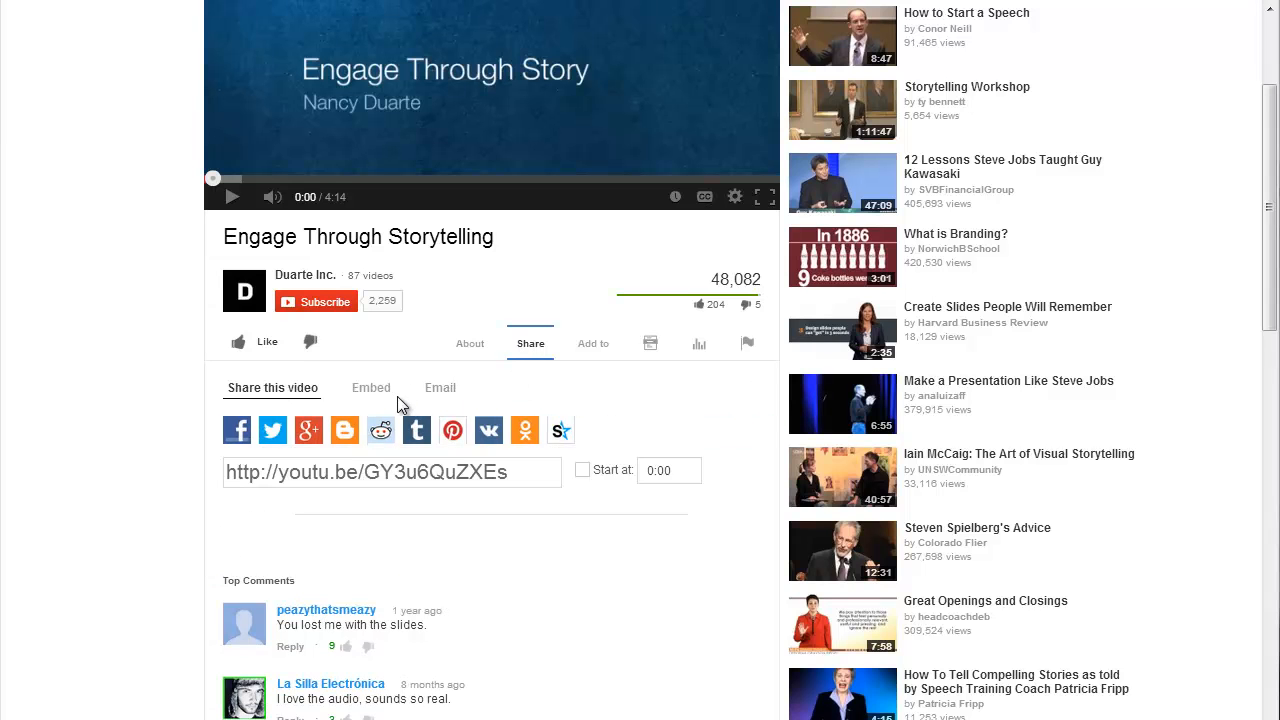
left_click(370, 388)
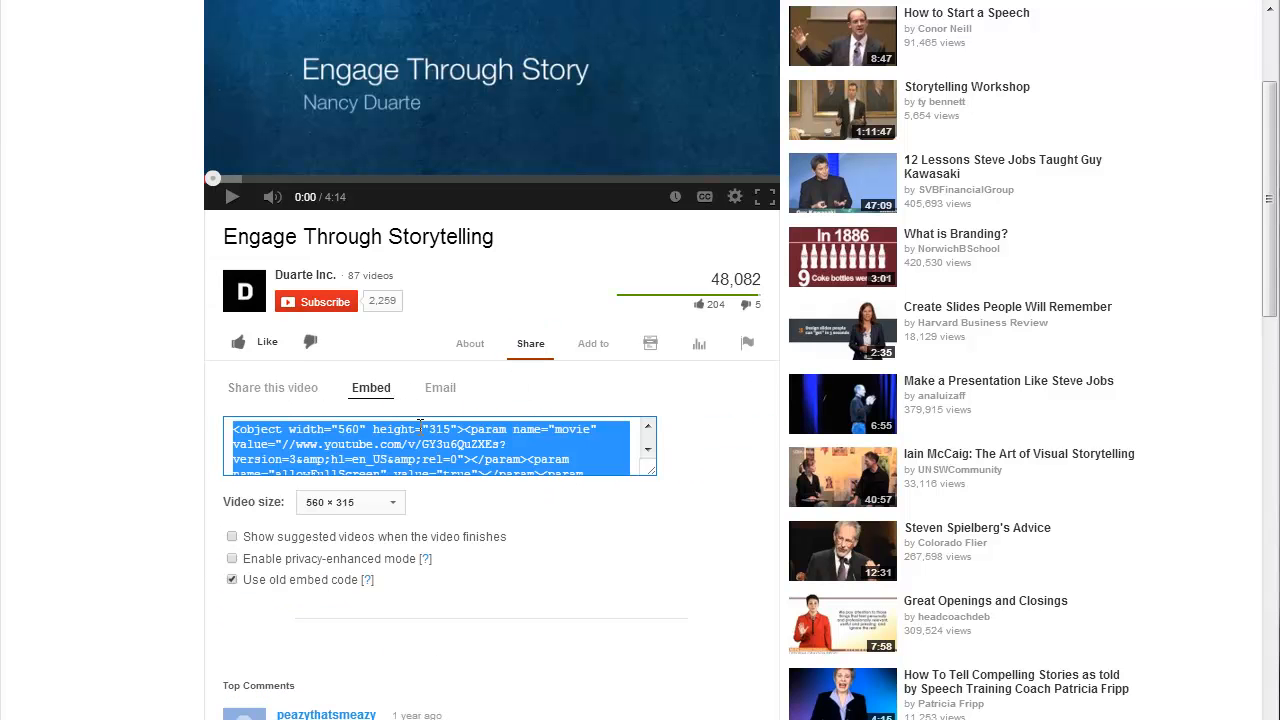
mouse_move(528, 560)
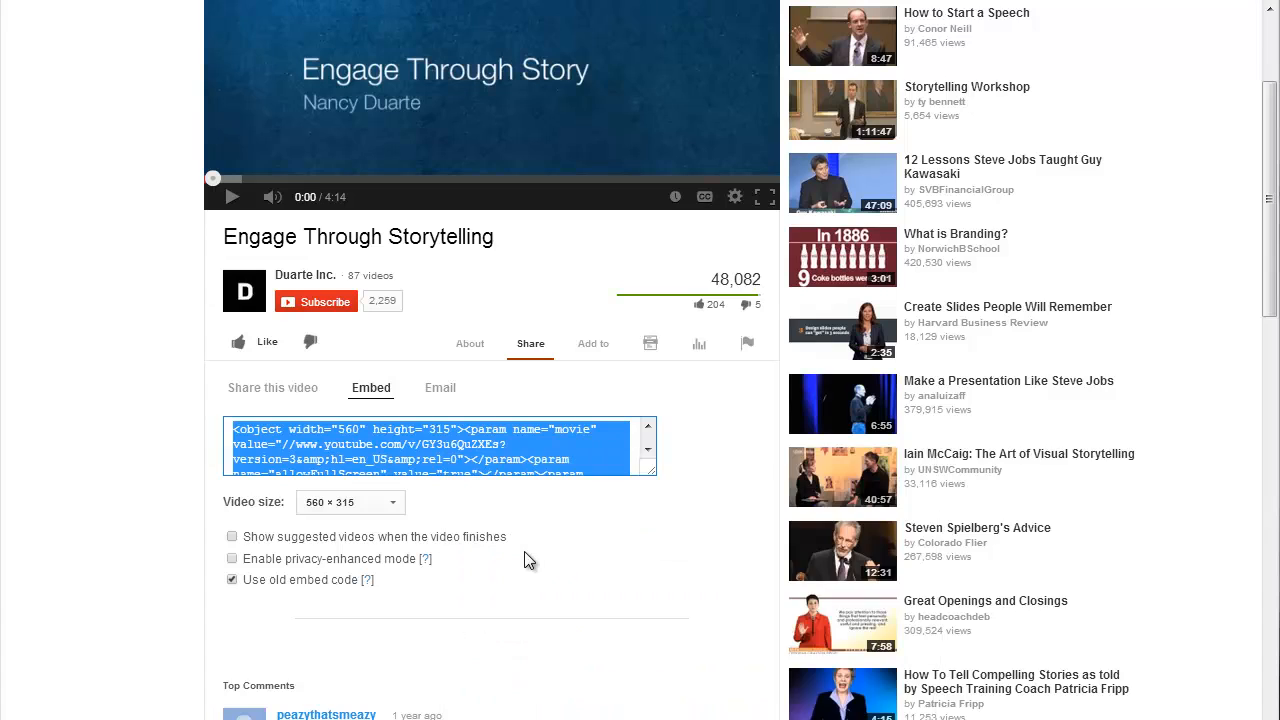
Paste the 'Engage Through Storytelling' embed code and insert the video onto slide 2.
right_click(728, 192)
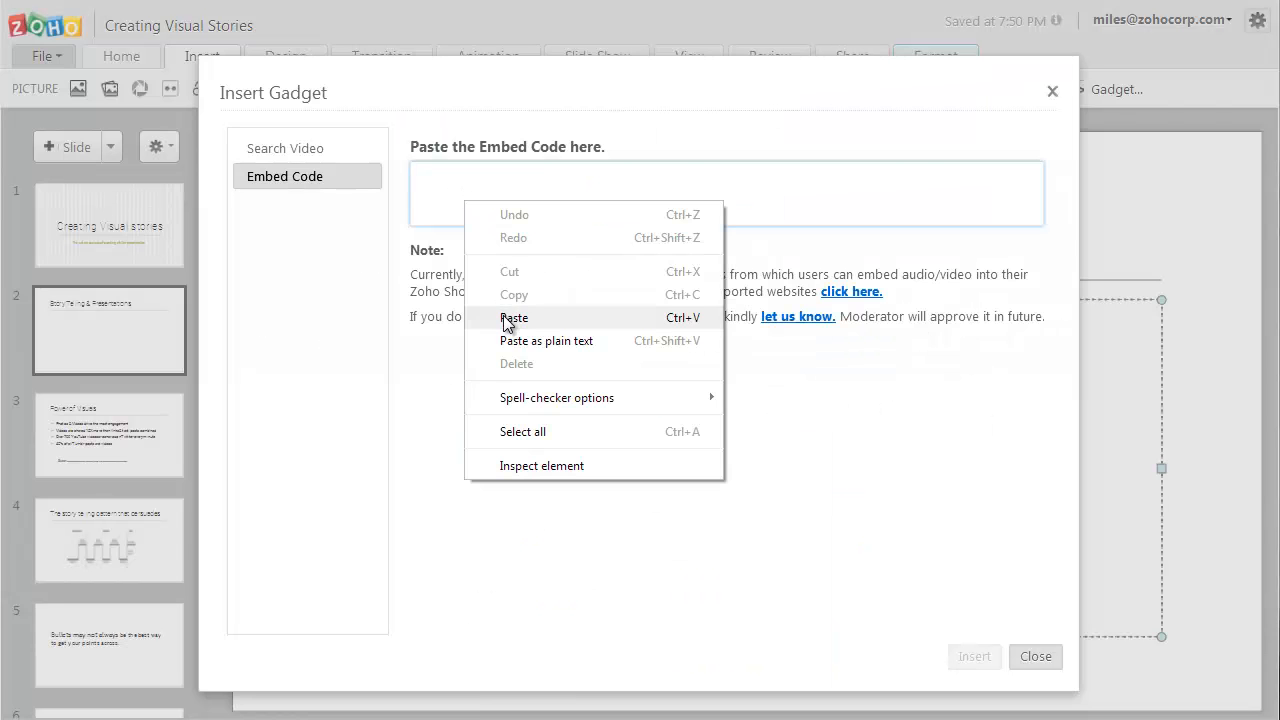
left_click(512, 316)
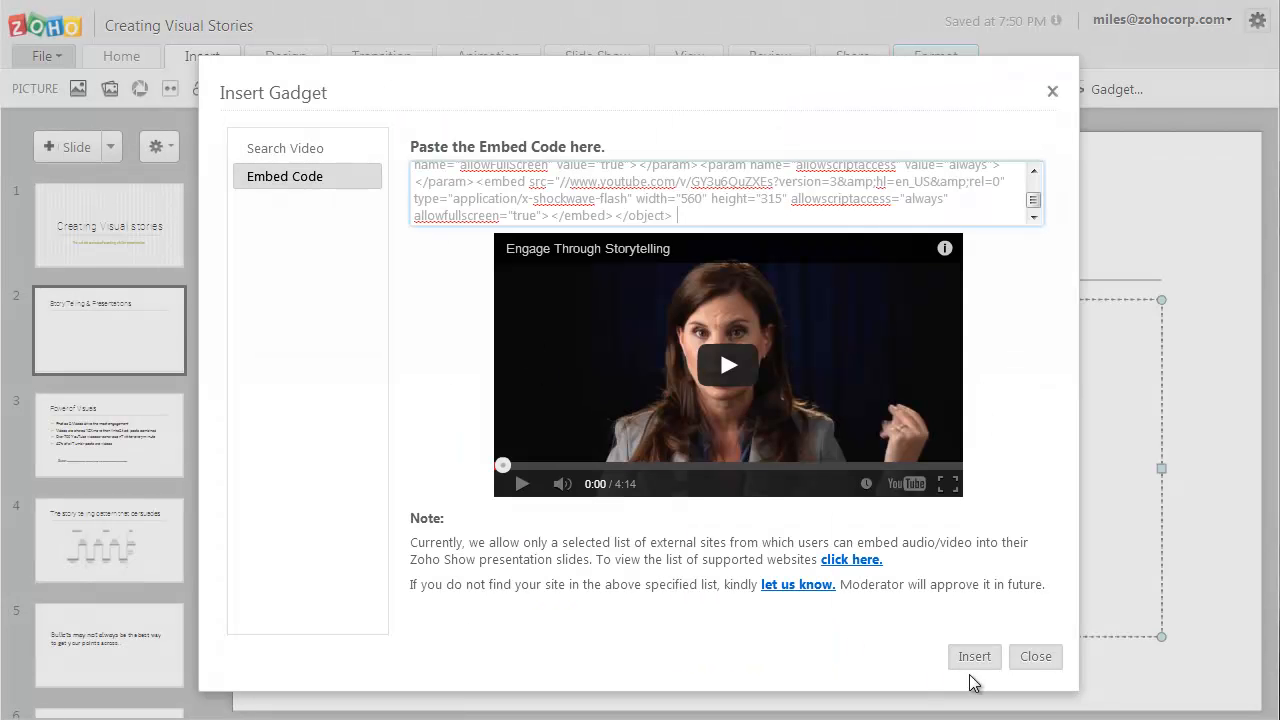
left_click(974, 656)
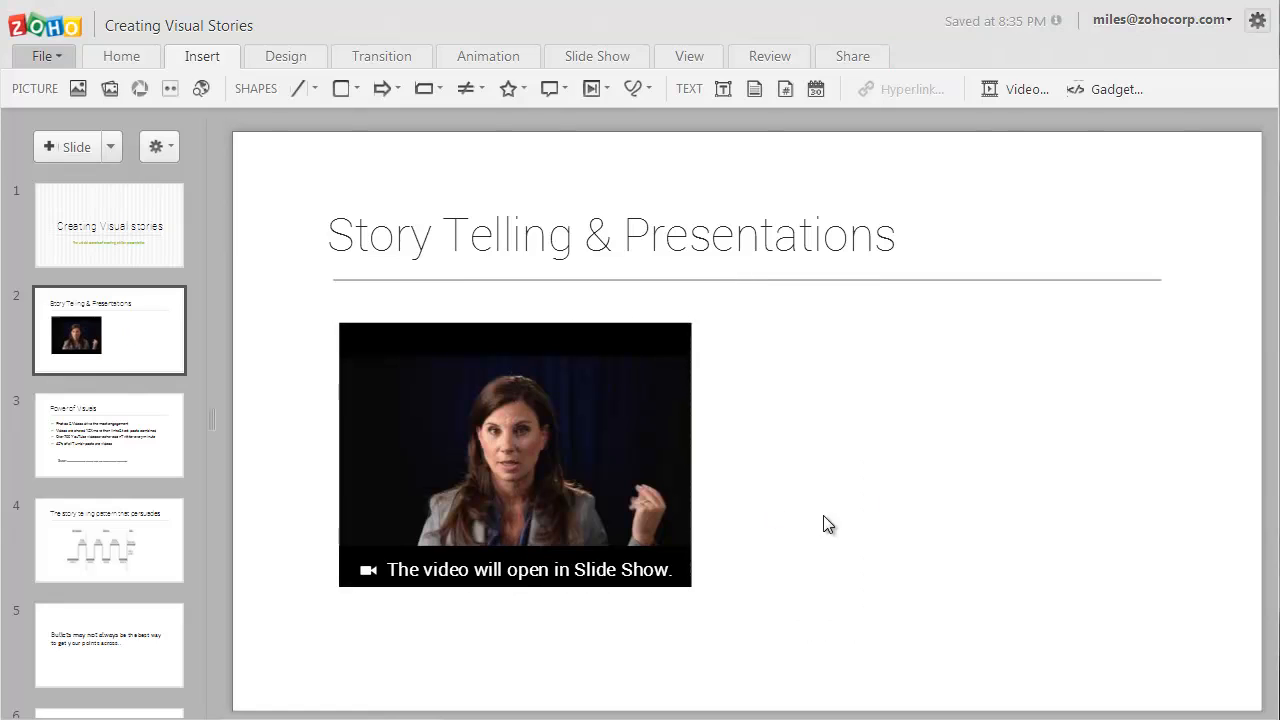
Run the slide show from the current slide to present the embedded video.
left_click(596, 56)
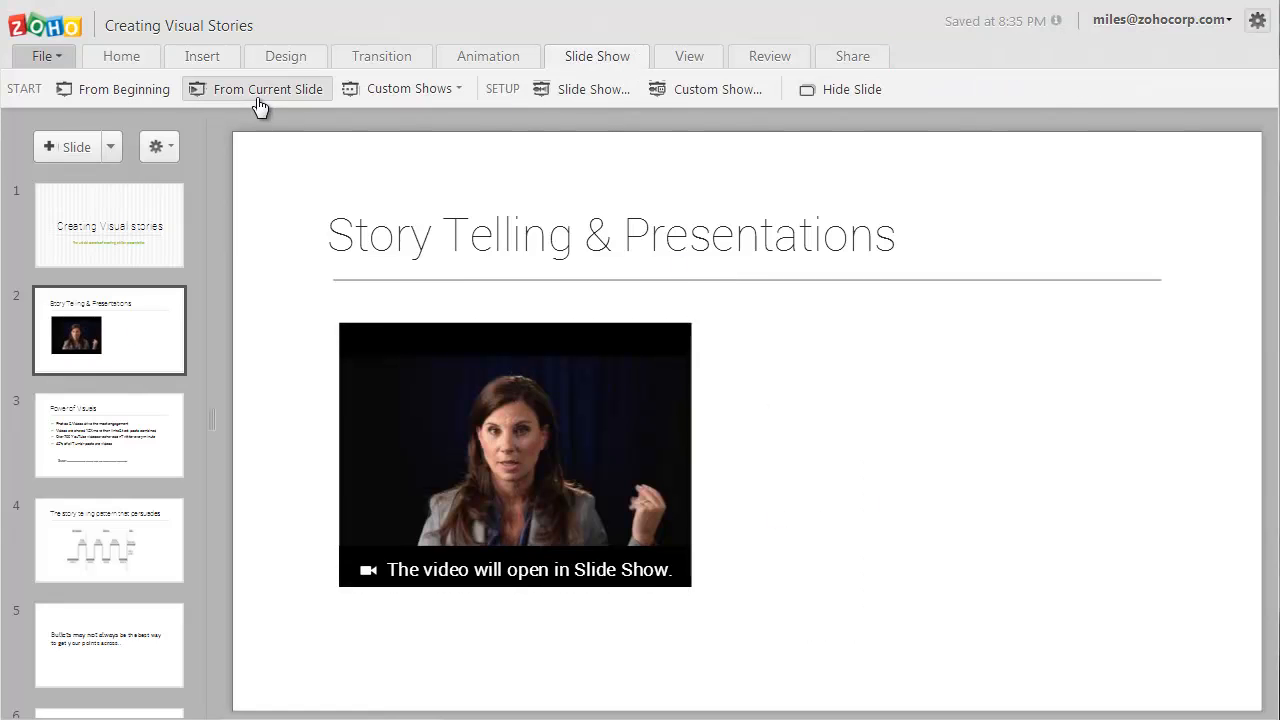
left_click(256, 88)
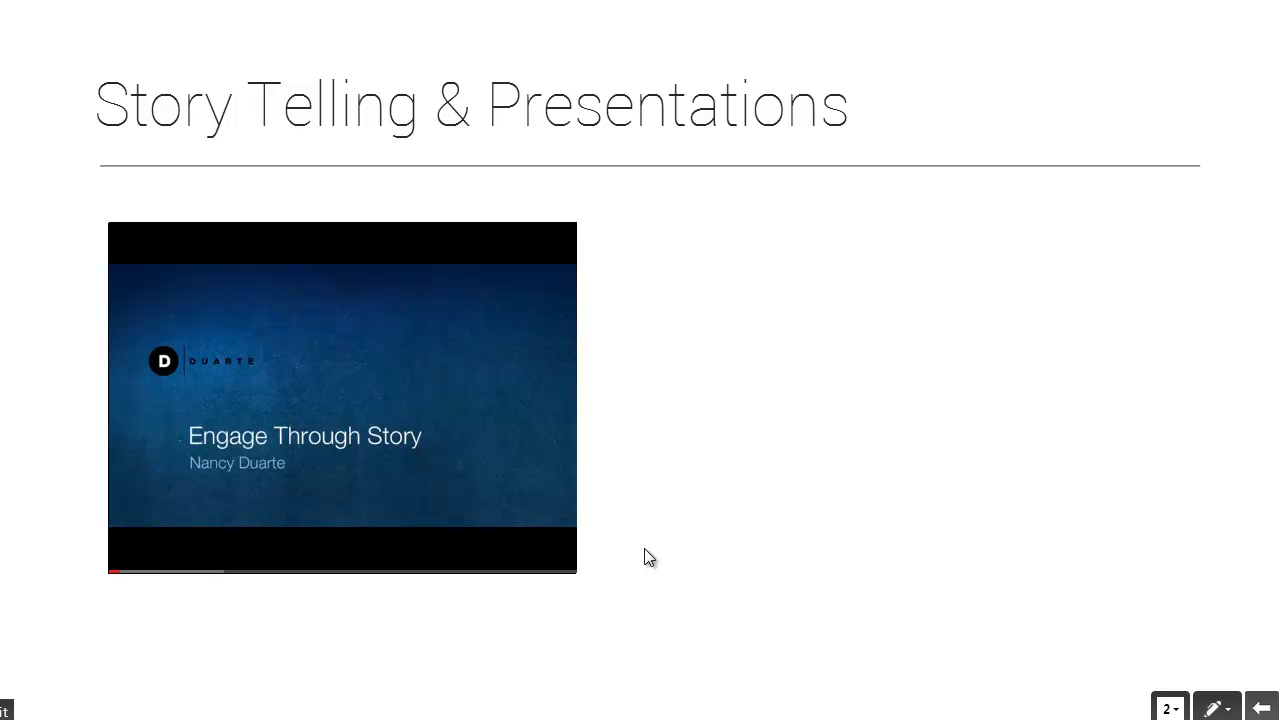